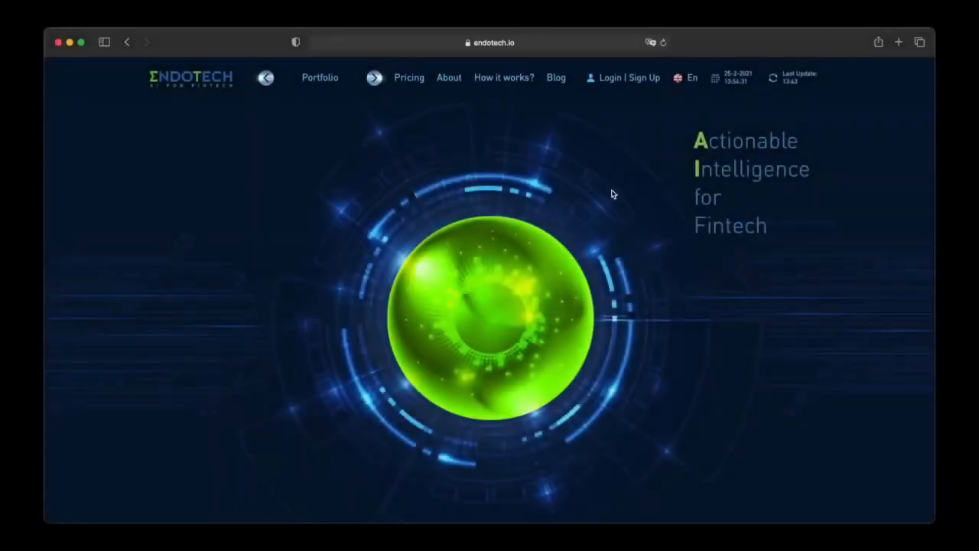
# Reach the Endotech registration form via Login | Sign Up and Register
pyautogui.click(627, 76)
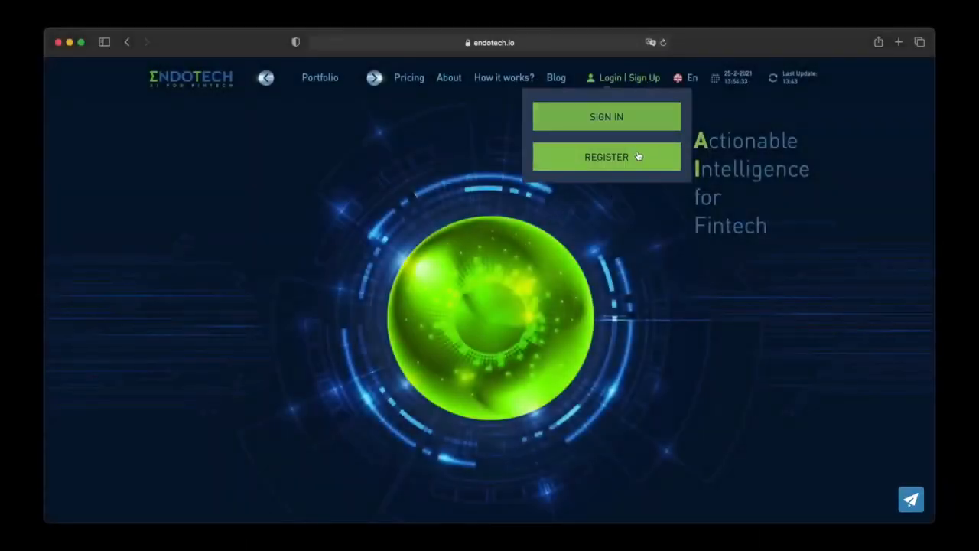
pyautogui.click(606, 156)
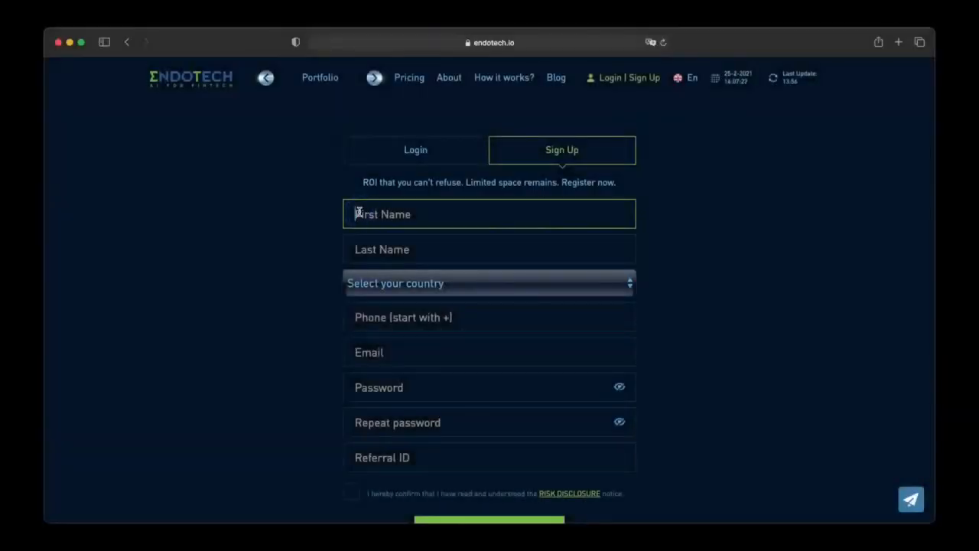
# Enter first name 'John' and choose United Kingdom as the country
pyautogui.write('John')
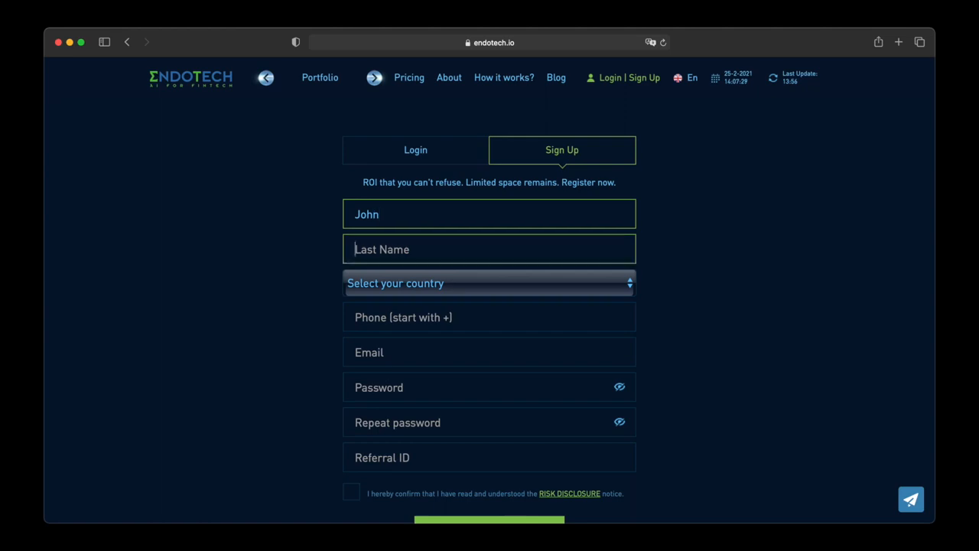
pyautogui.click(489, 283)
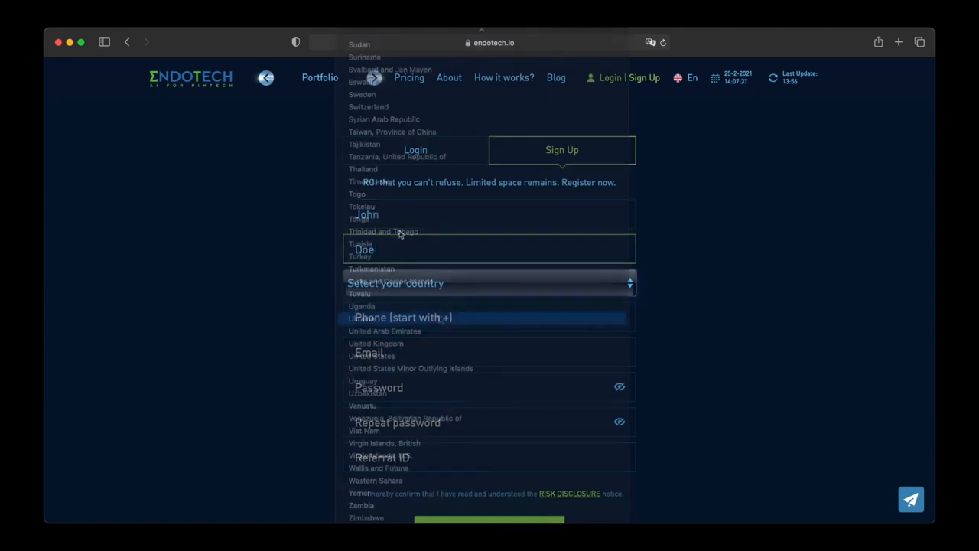
pyautogui.click(376, 343)
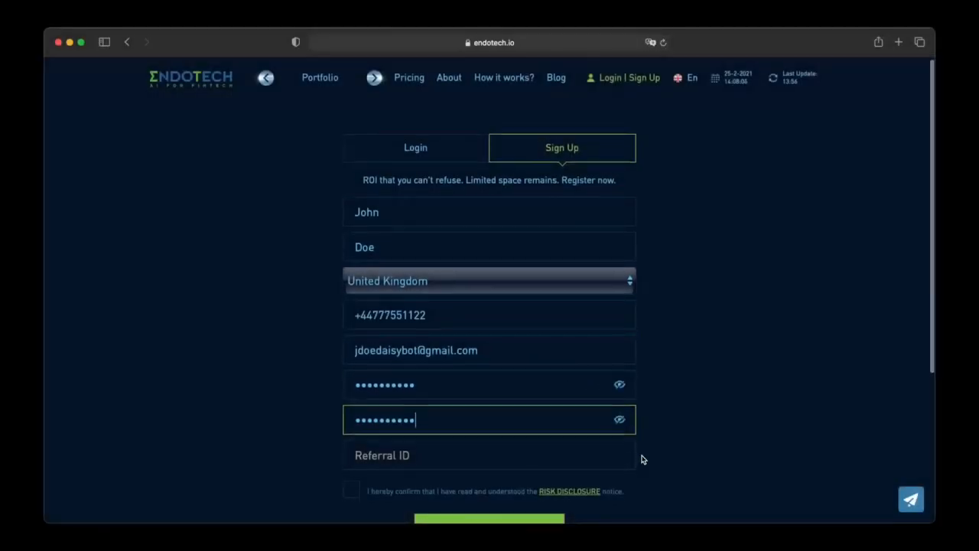
# Accept the risk disclosure and submit the new account registration
pyautogui.scroll(3)
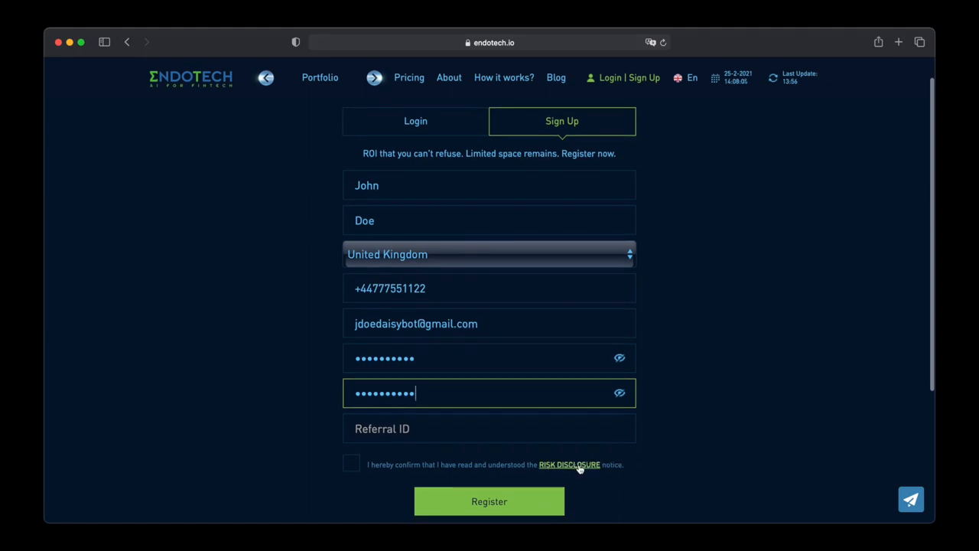
pyautogui.click(352, 463)
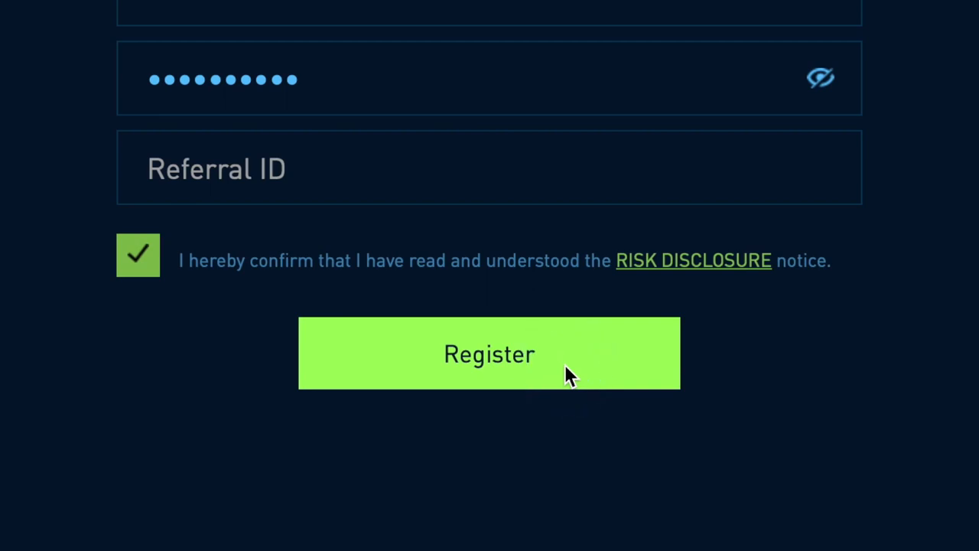
pyautogui.click(490, 353)
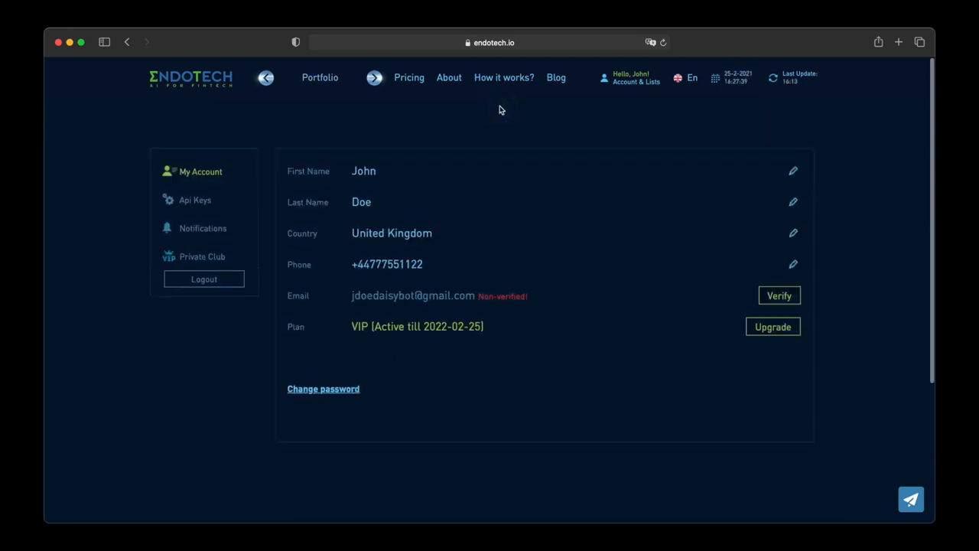
pyautogui.moveTo(612, 305)
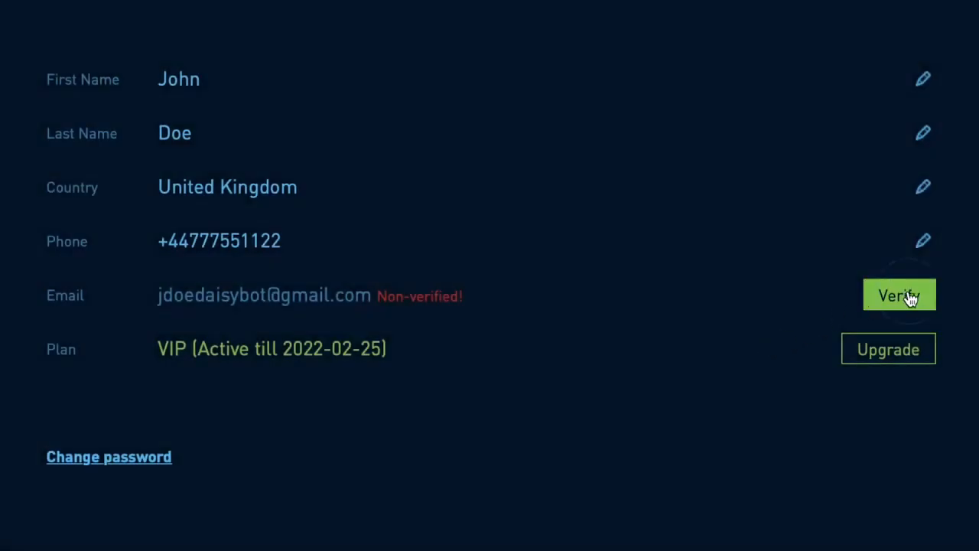
# Request verification of the unverified email on the My Account page
pyautogui.click(899, 297)
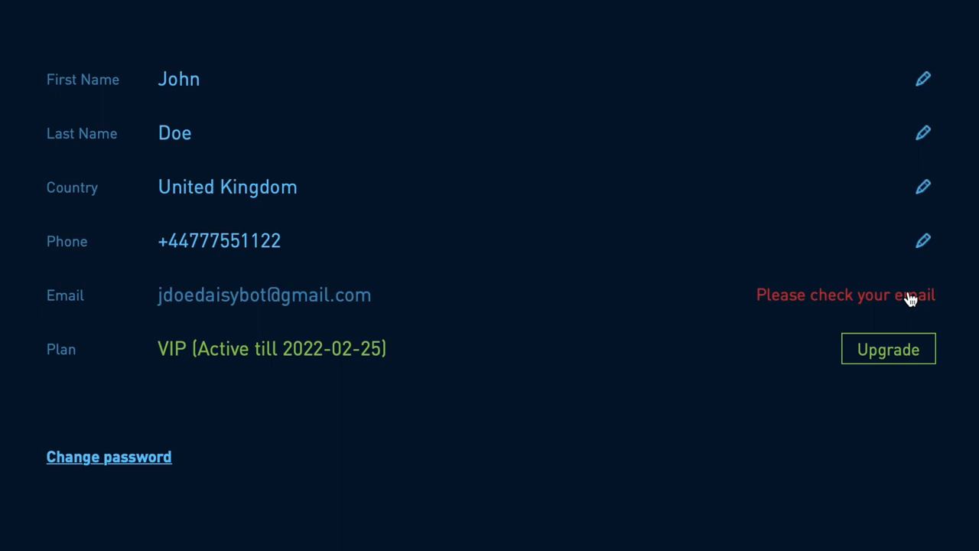
pyautogui.moveTo(610, 391)
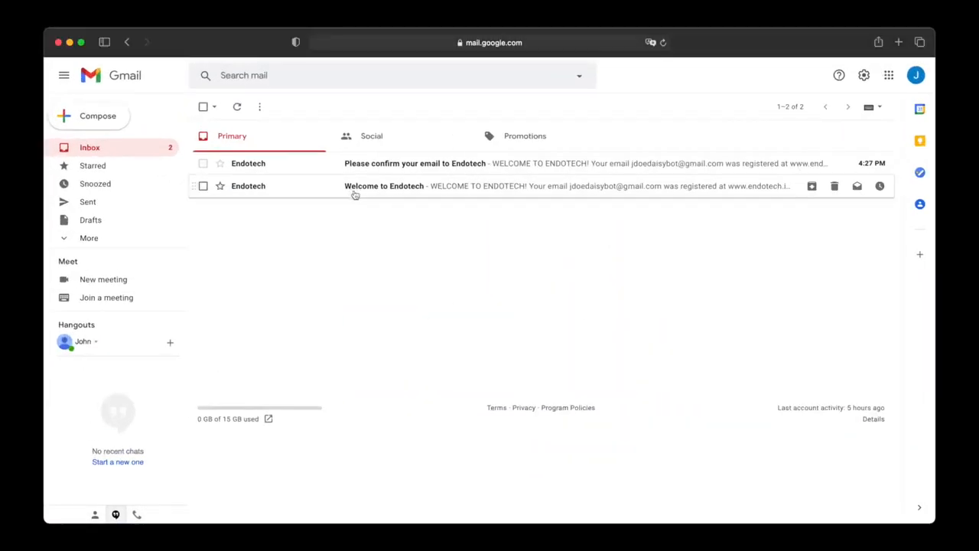
pyautogui.moveTo(373, 200)
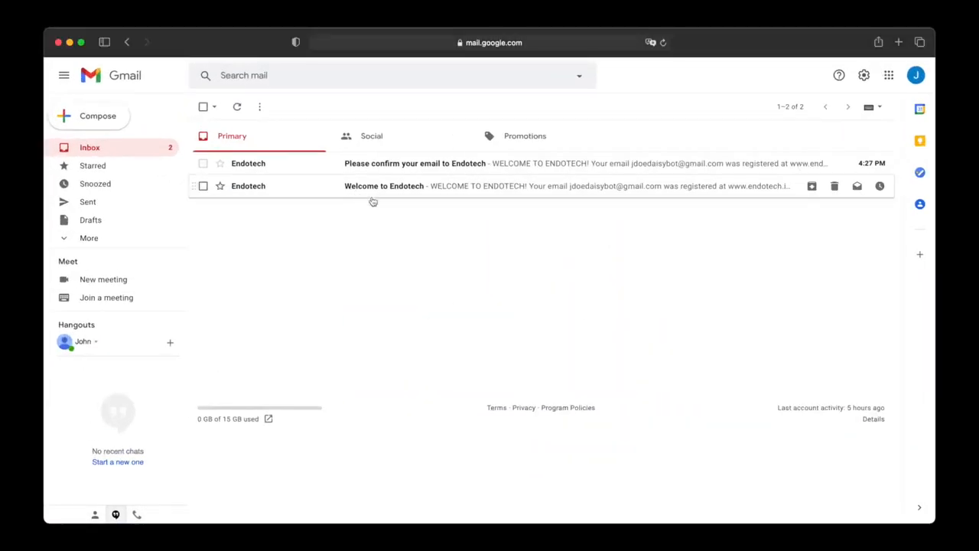
# Open the 'Please confirm your email to Endotech' message and reveal its confirmation link
pyautogui.click(414, 162)
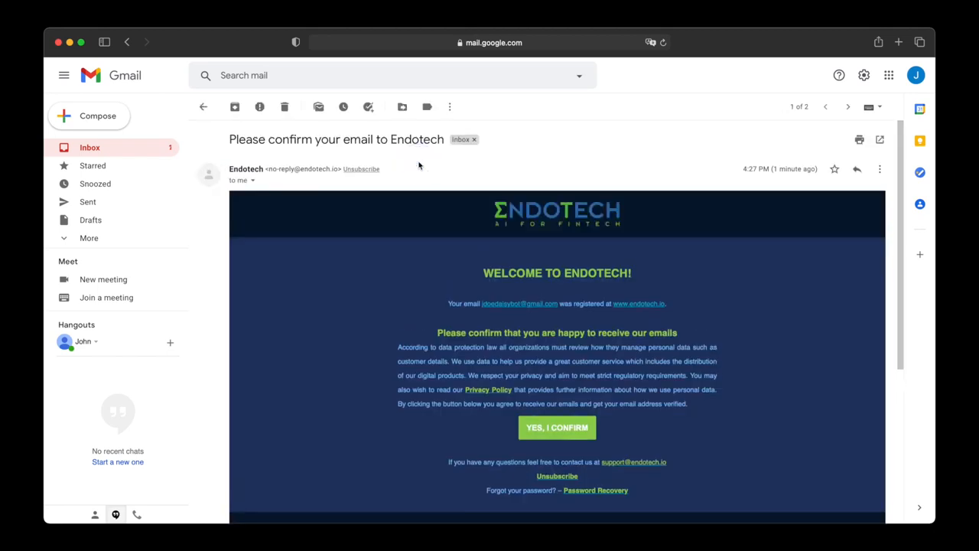
pyautogui.scroll(-3)
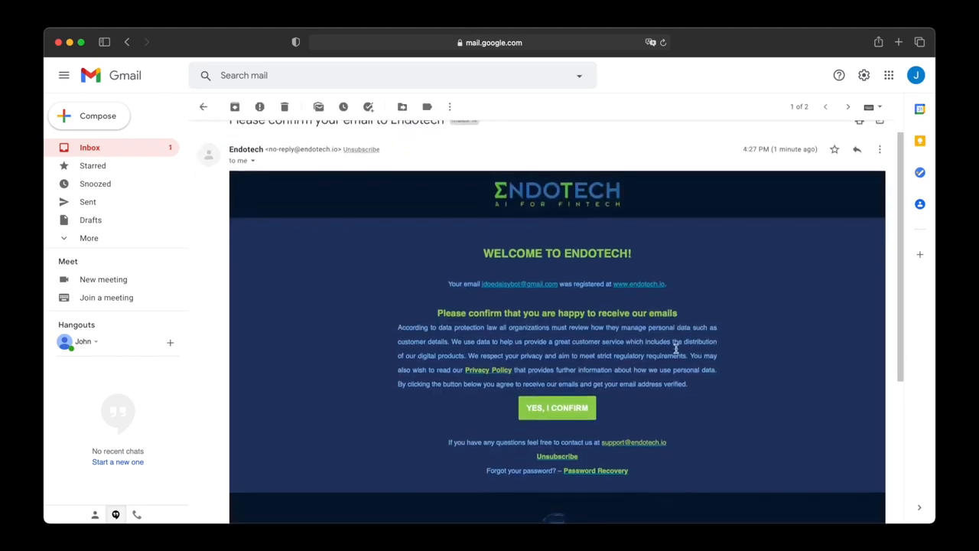
pyautogui.scroll(-3)
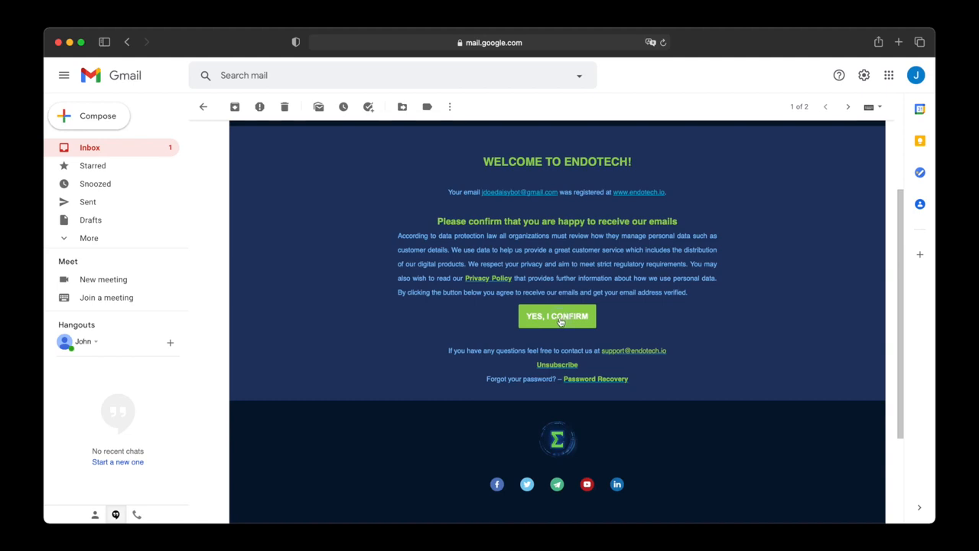
# Confirm the email with Yes, I Confirm and return to the Endotech home page signed in
pyautogui.click(557, 315)
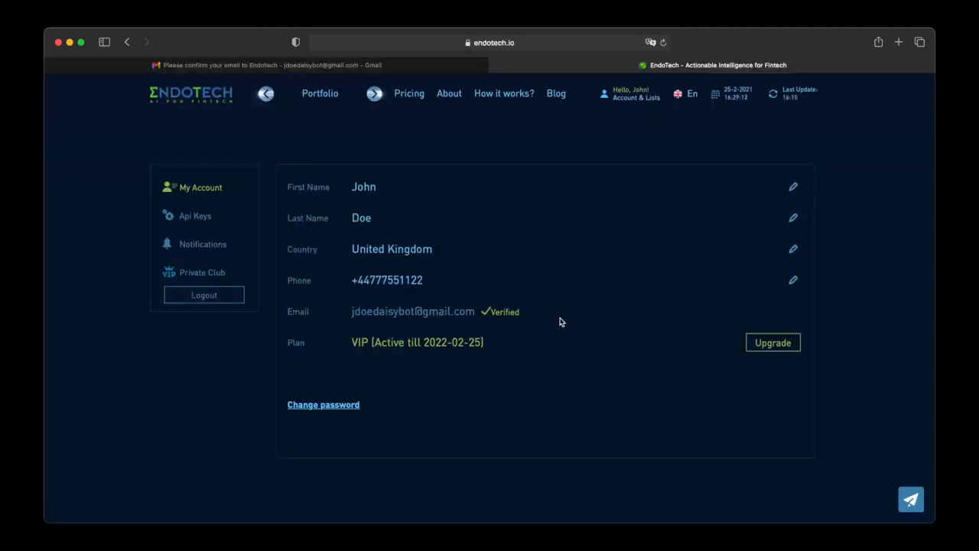
pyautogui.moveTo(555, 383)
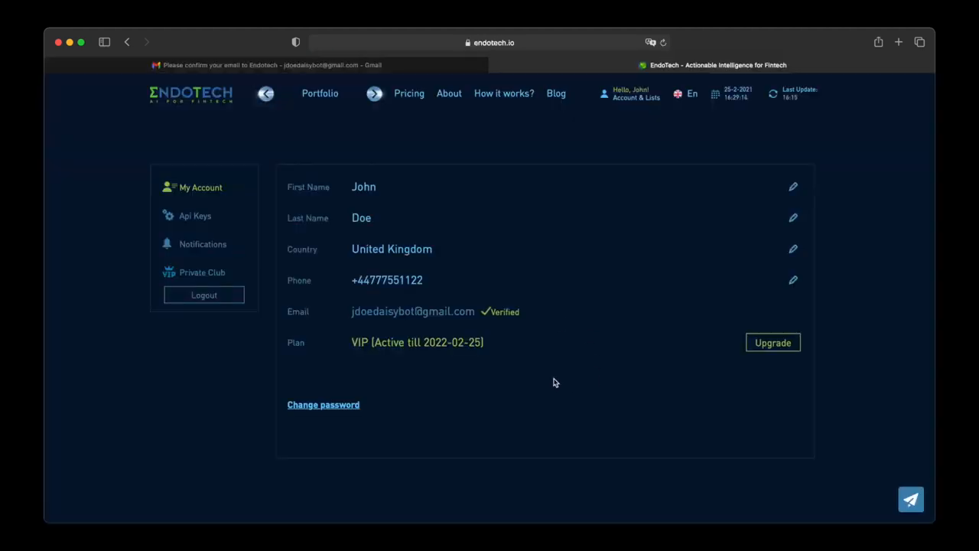
pyautogui.click(190, 94)
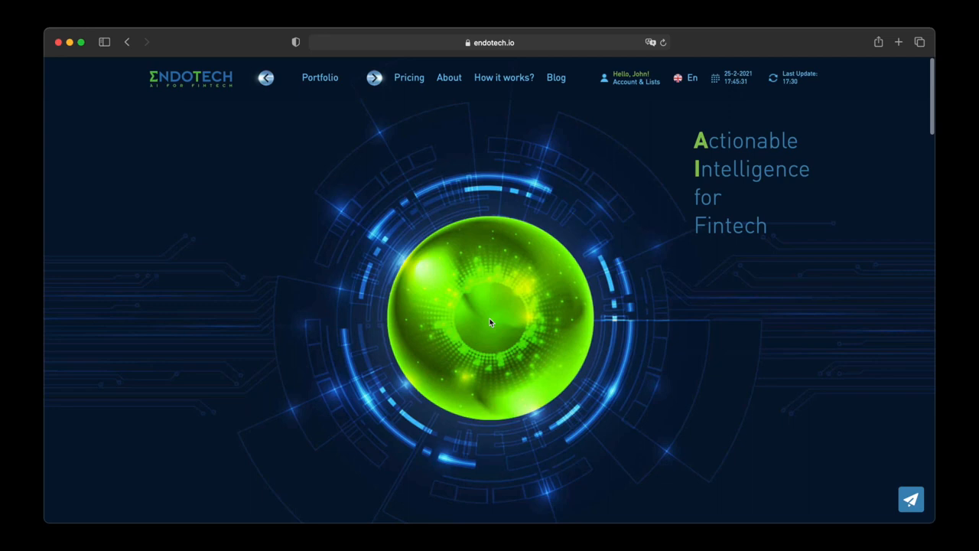
# Go from the Hello account menu to My account and its Api Keys section
pyautogui.click(630, 77)
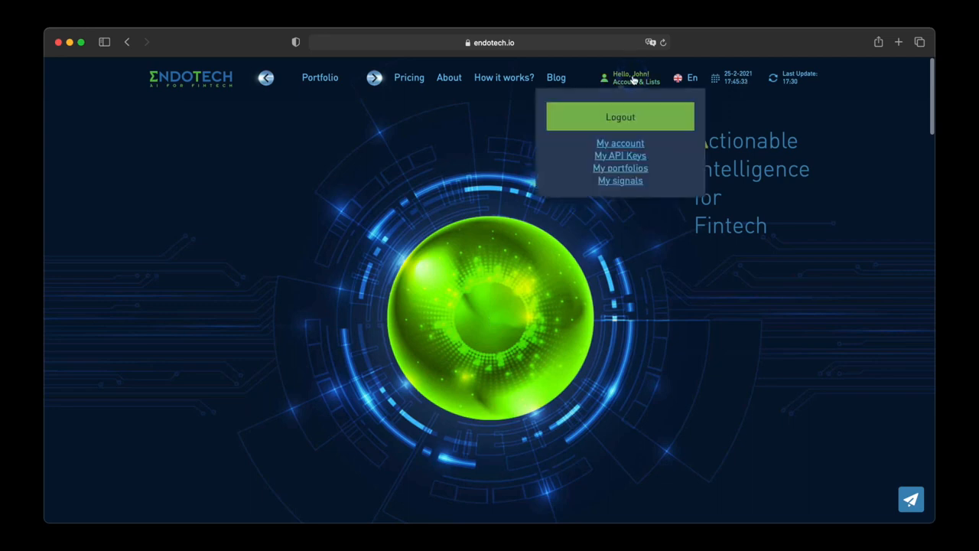
pyautogui.click(621, 144)
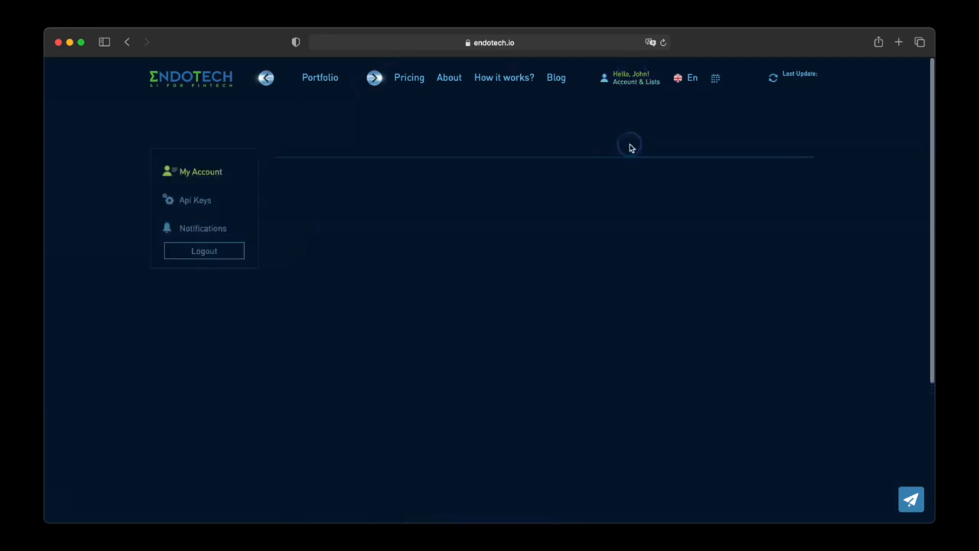
pyautogui.click(200, 171)
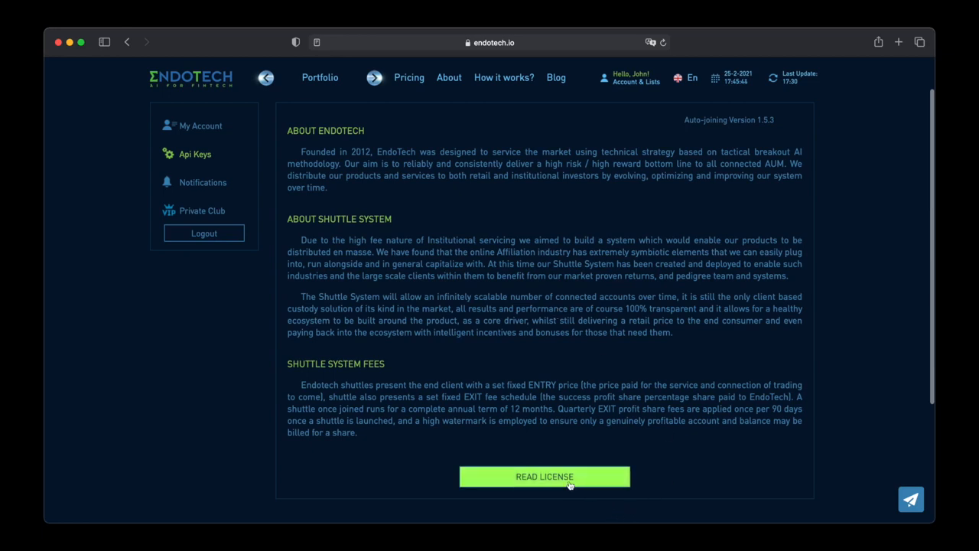
# Read the crypto portfolio license, tick the agreement and accept with I Agree
pyautogui.click(544, 477)
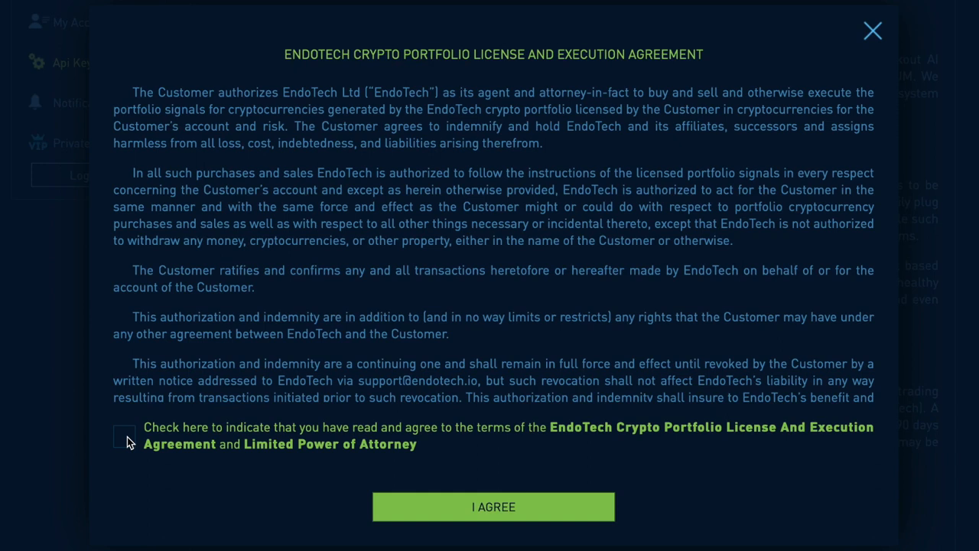
pyautogui.click(124, 434)
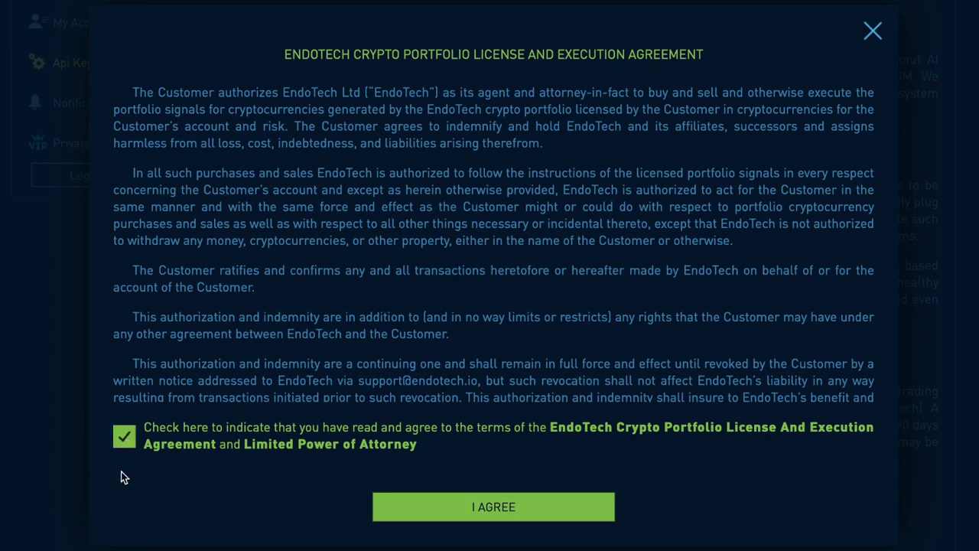
pyautogui.click(492, 506)
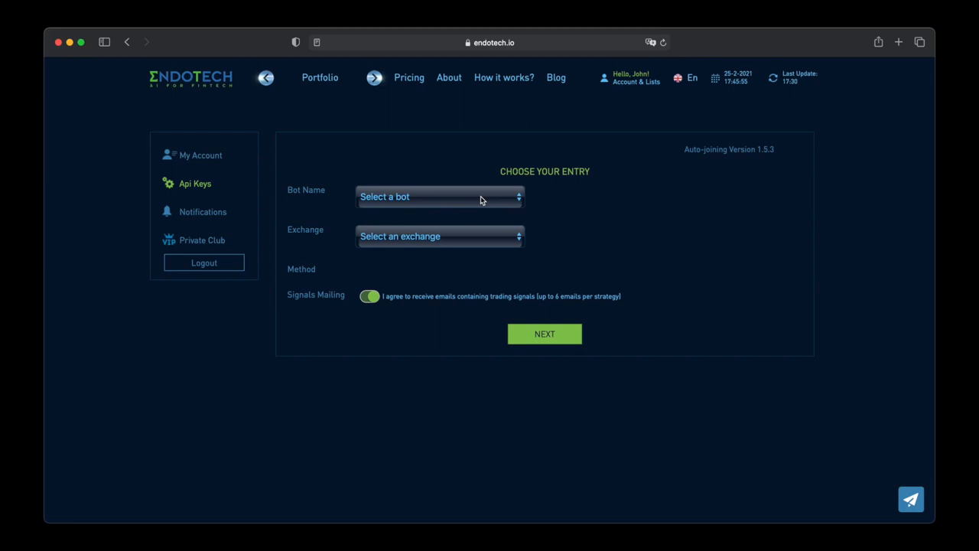
# Select Daisy Beta as the bot for the new entry
pyautogui.click(439, 195)
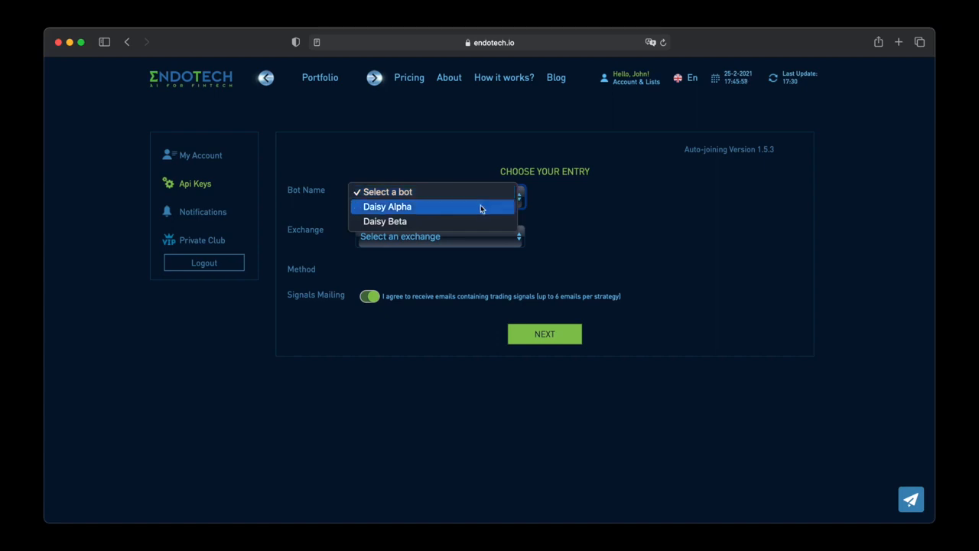
pyautogui.moveTo(480, 220)
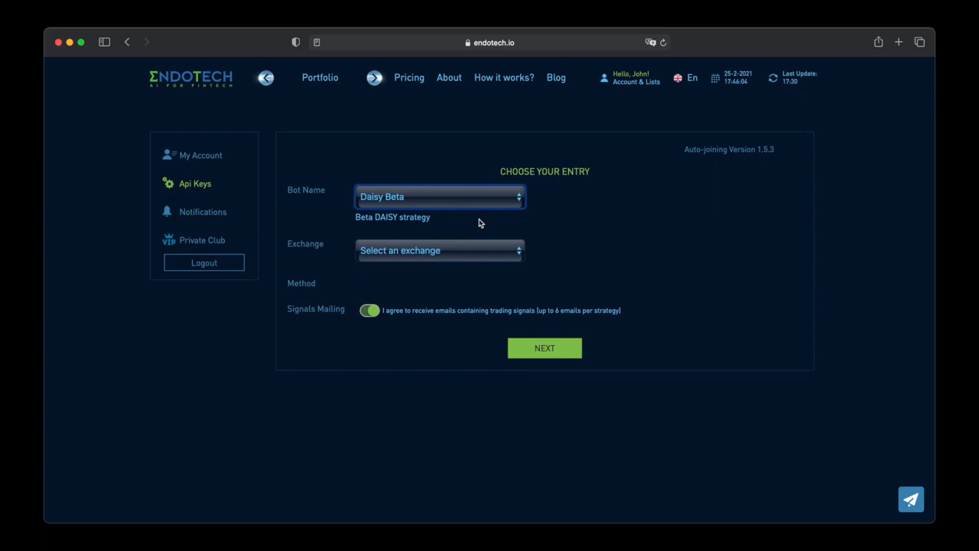
pyautogui.click(441, 251)
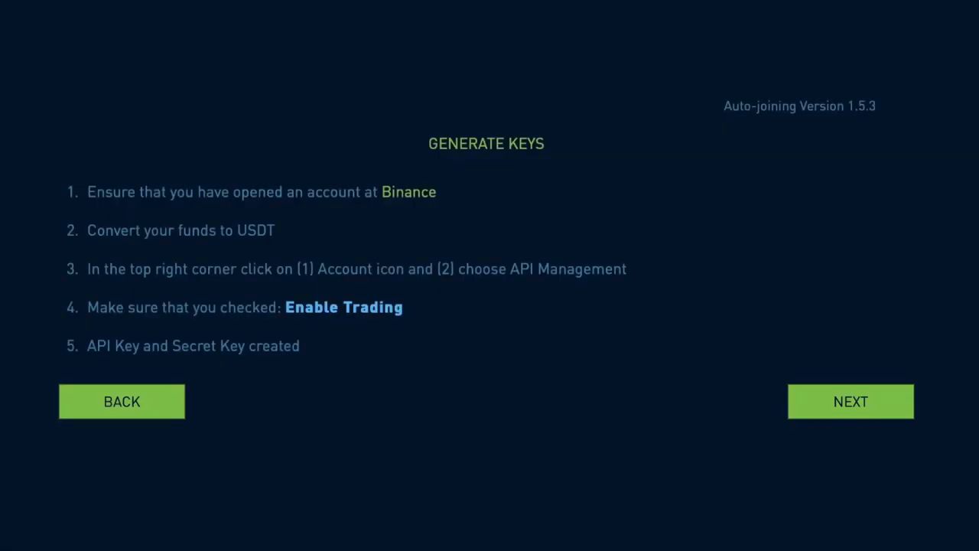
# Continue past the Binance Generate Keys instructions to the Submit API Key step
pyautogui.click(850, 400)
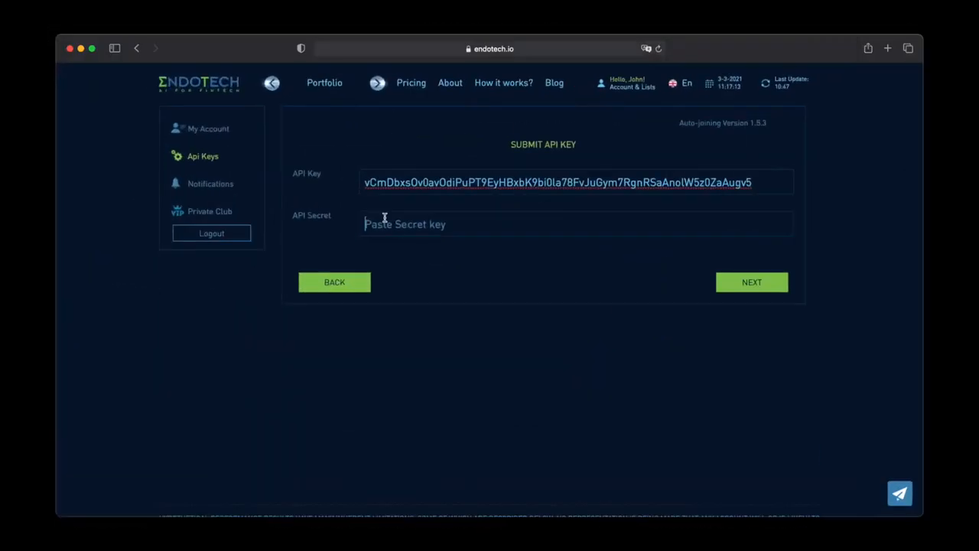
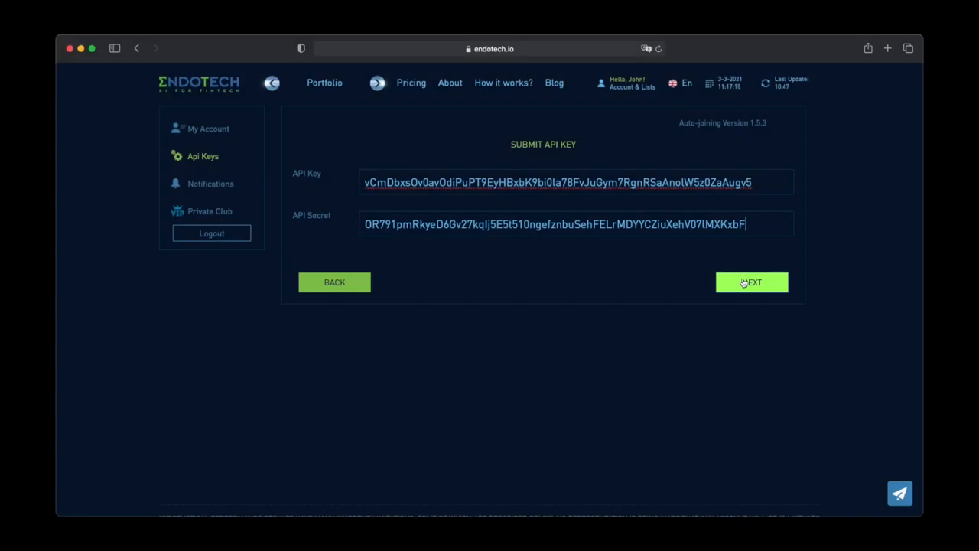
# Enter the API secret and submit the Binance key pair for Daisy Beta
pyautogui.click(751, 282)
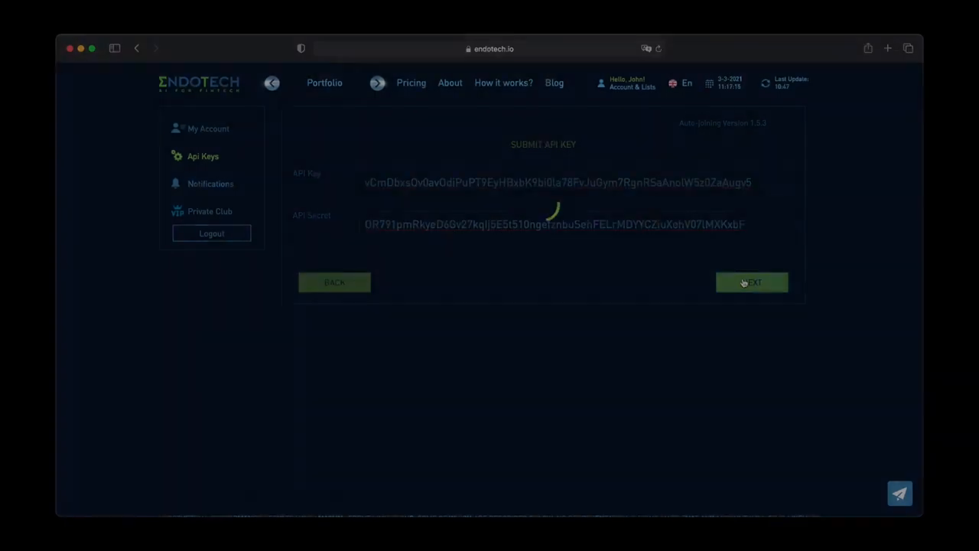
pyautogui.click(751, 282)
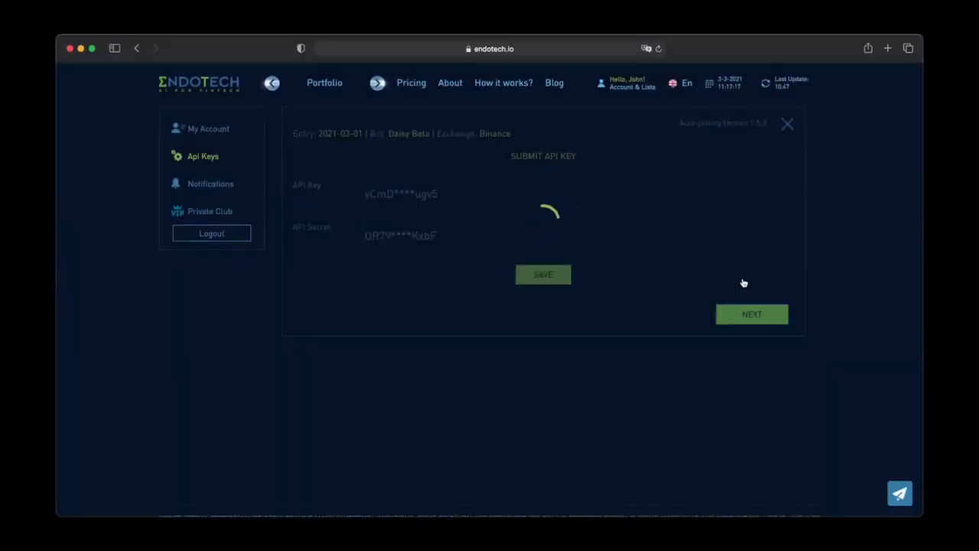
# Advance to Check Balance and refresh until it reports USDT 20,008.00
pyautogui.click(751, 314)
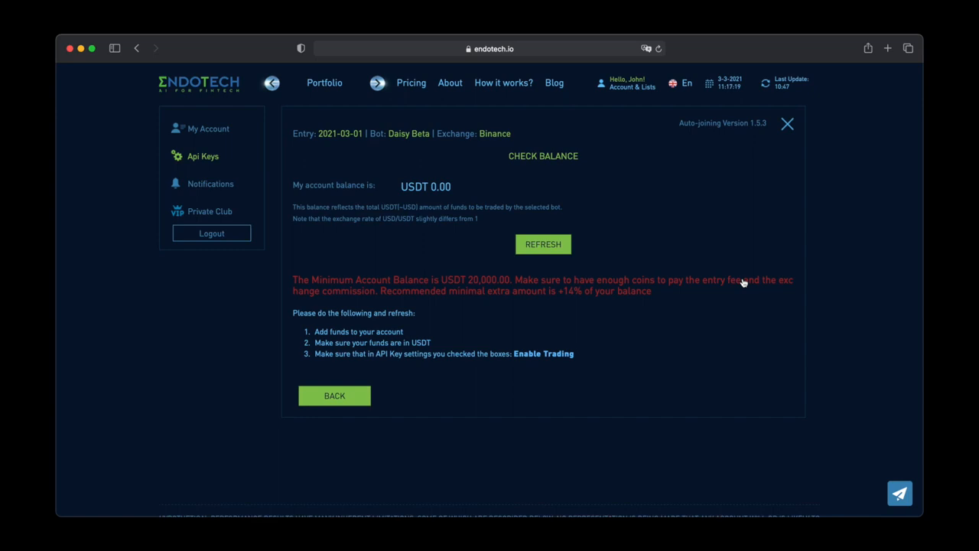
pyautogui.moveTo(711, 321)
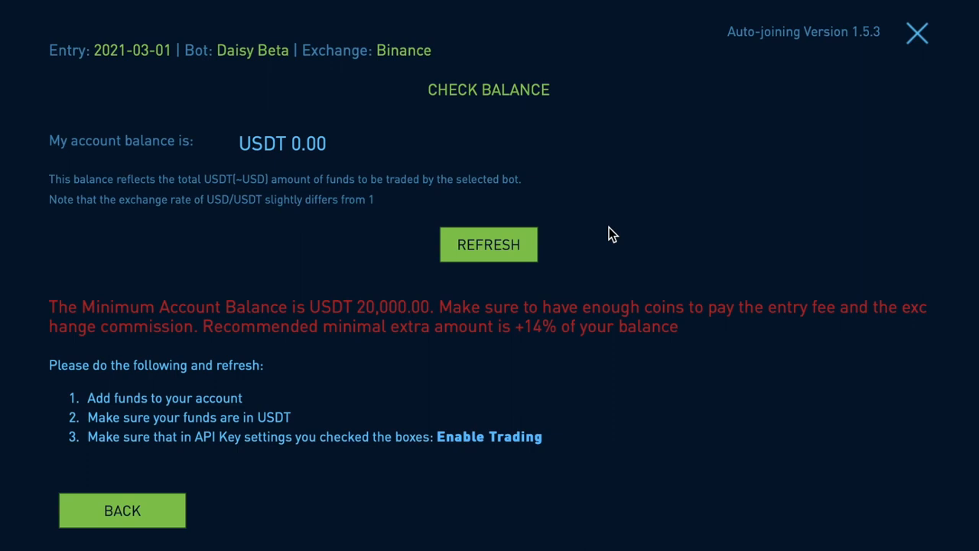
pyautogui.moveTo(488, 252)
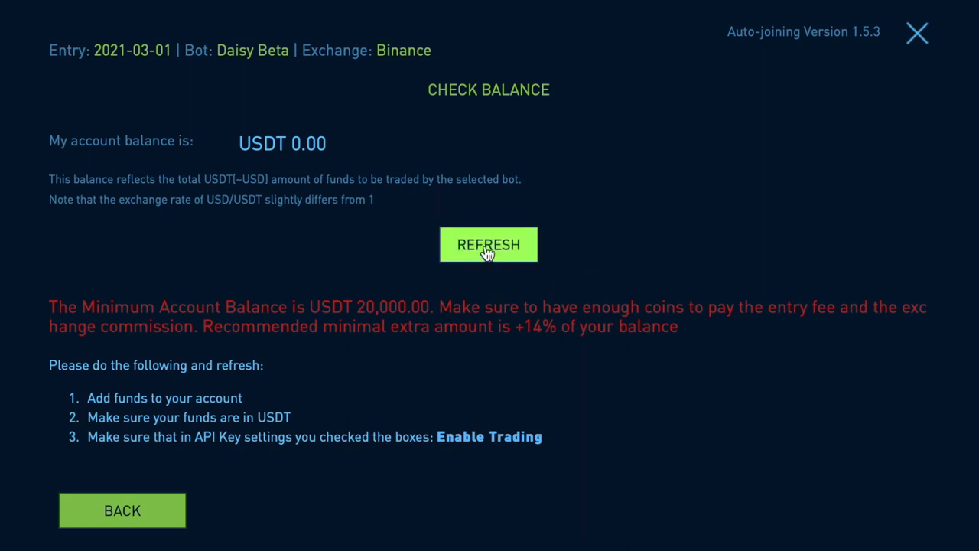
pyautogui.click(488, 244)
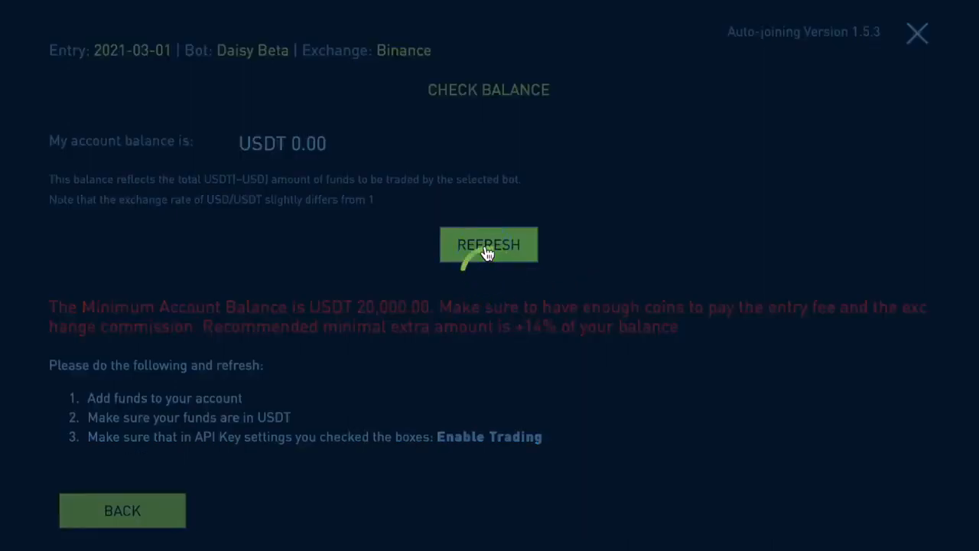
pyautogui.click(489, 244)
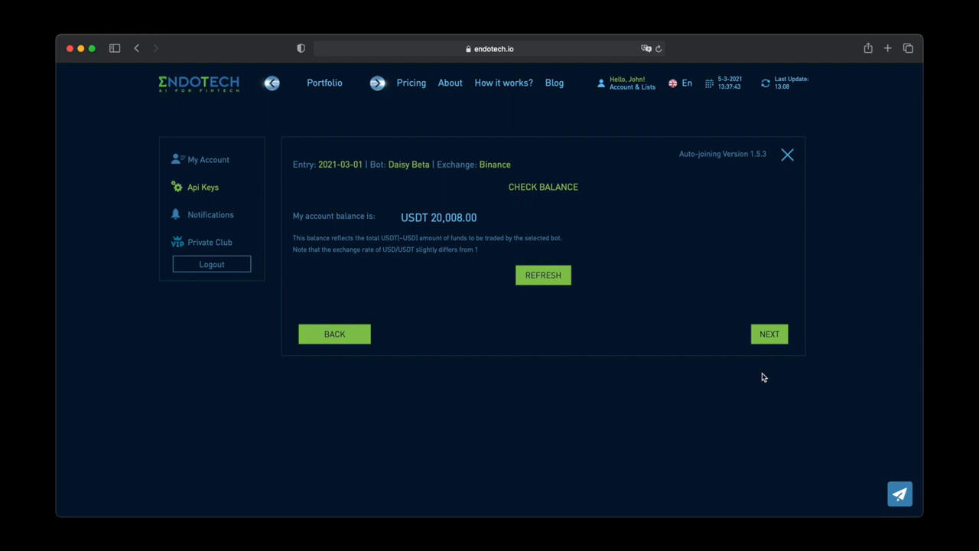
# Continue to Fee Payment, showing the 5% entry fee of USDT 1,000.40 not paid
pyautogui.click(768, 333)
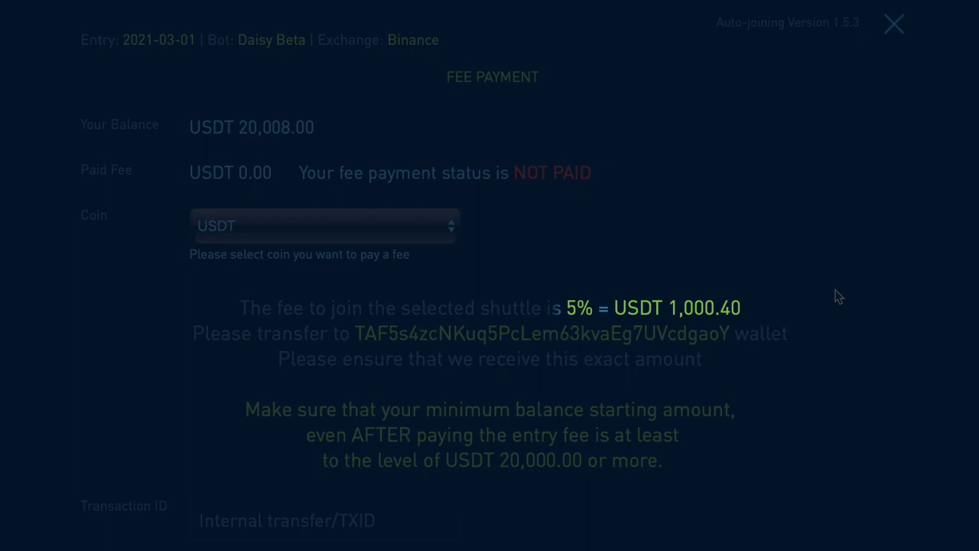
pyautogui.click(325, 226)
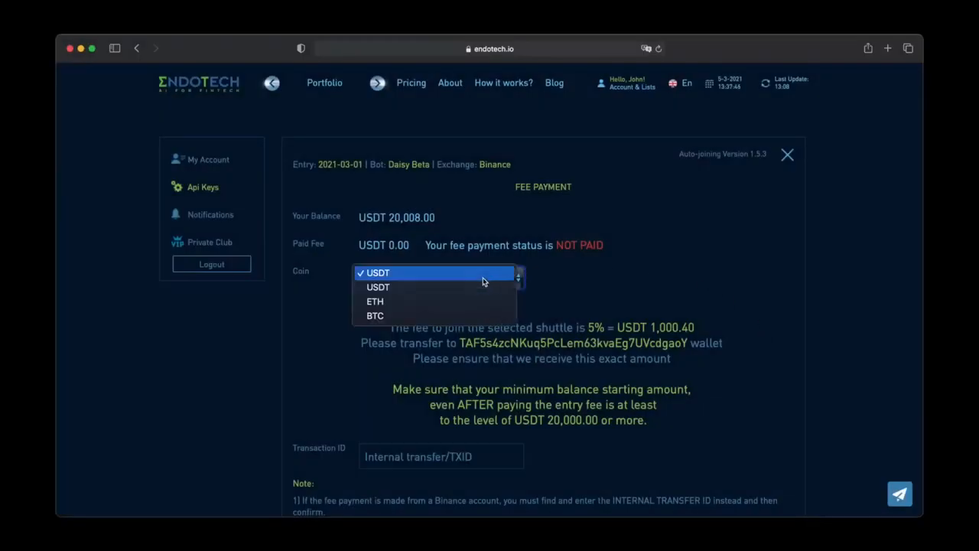
pyautogui.click(376, 272)
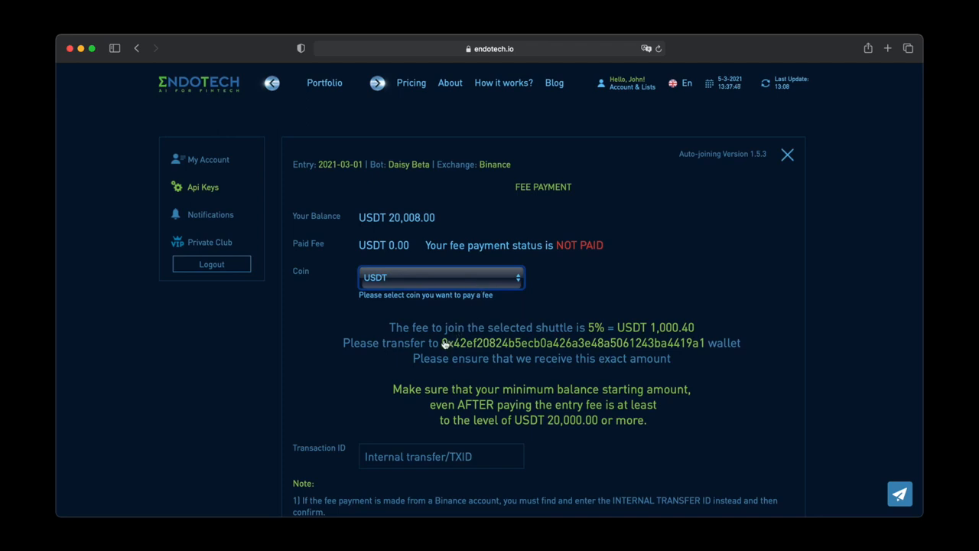
pyautogui.doubleClick(569, 342)
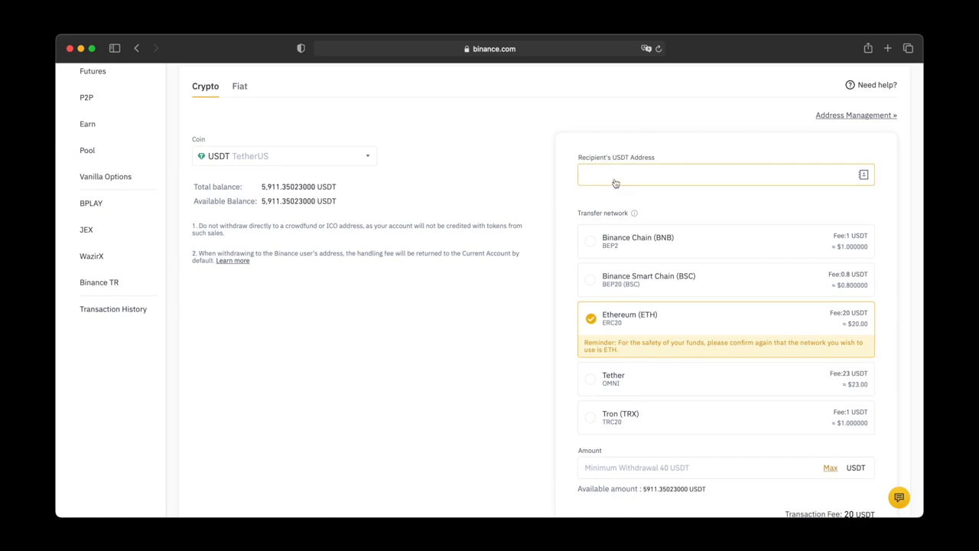
pyautogui.click(604, 174)
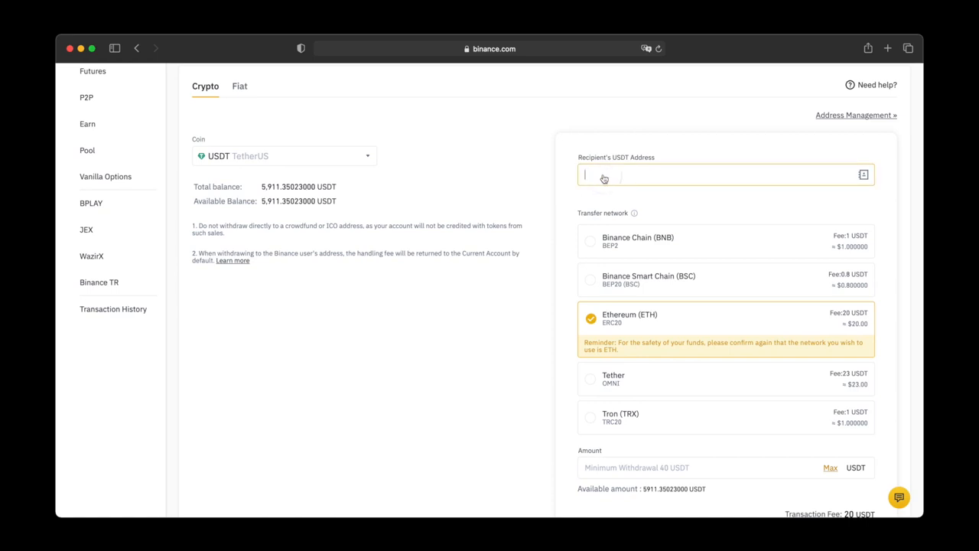
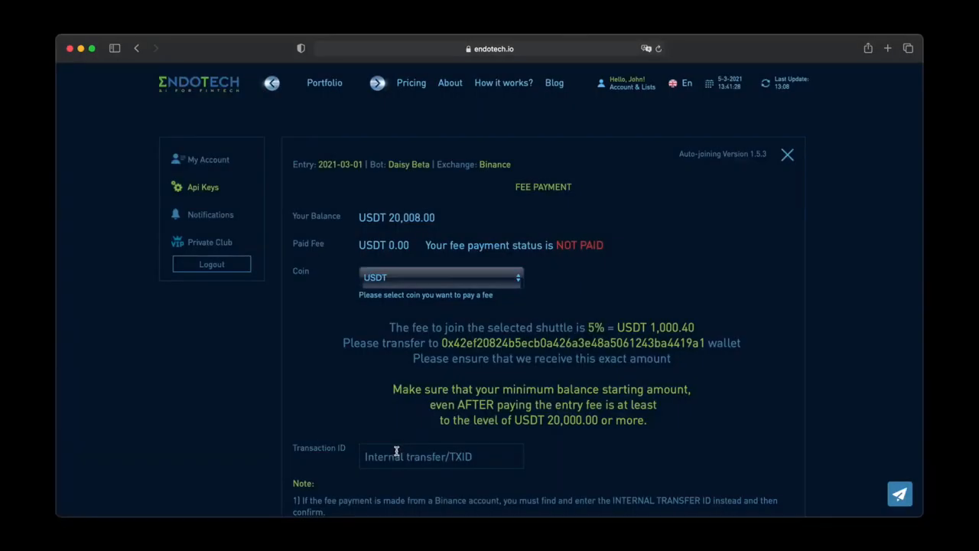
pyautogui.scroll(-3)
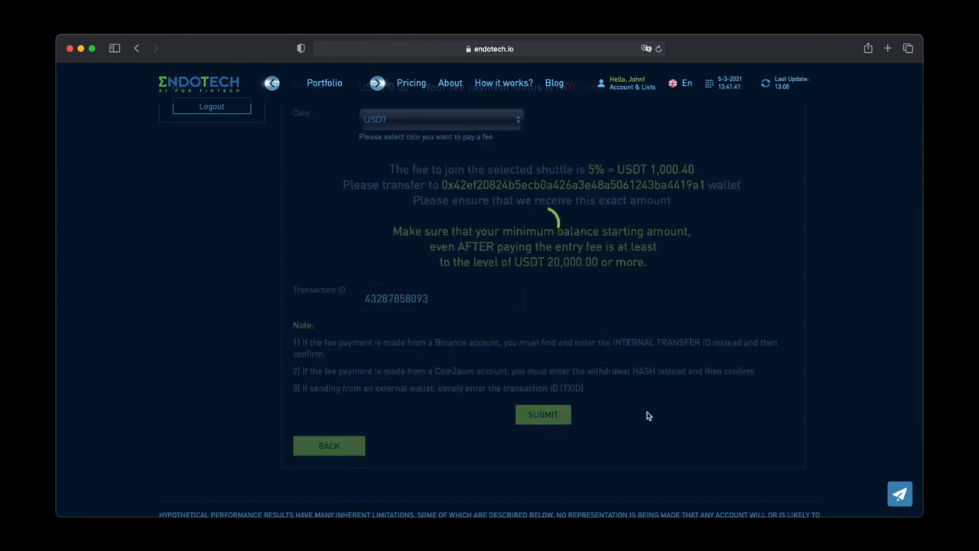
pyautogui.click(541, 413)
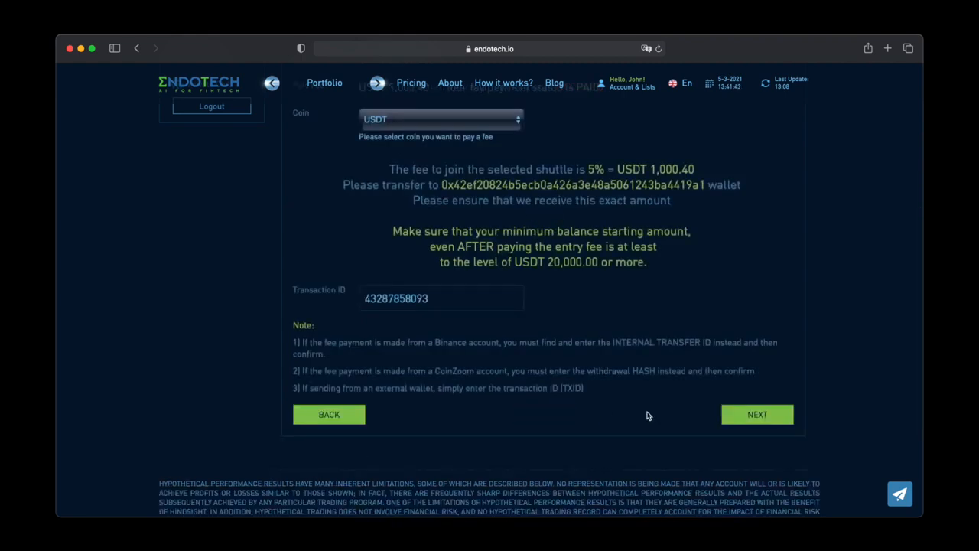
pyautogui.scroll(3)
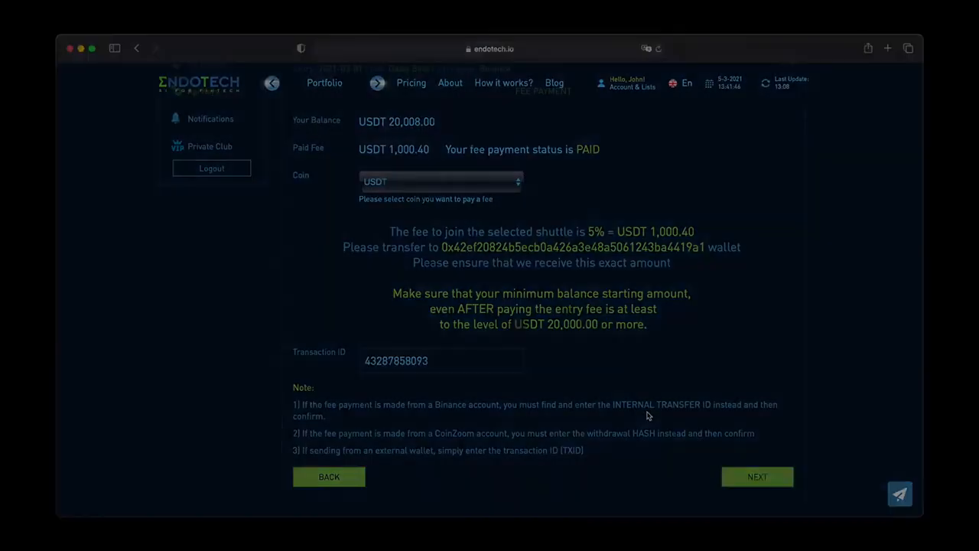
# Continue to the final connectivity test, which reports the trade verified
pyautogui.click(756, 477)
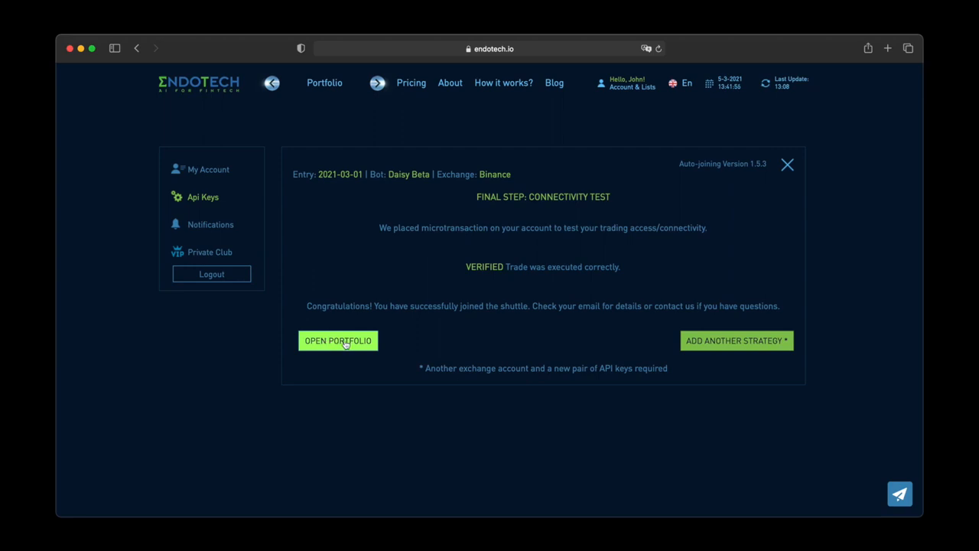
# View the Daisy Beta portfolio page with its trading signal and performance figures
pyautogui.click(336, 339)
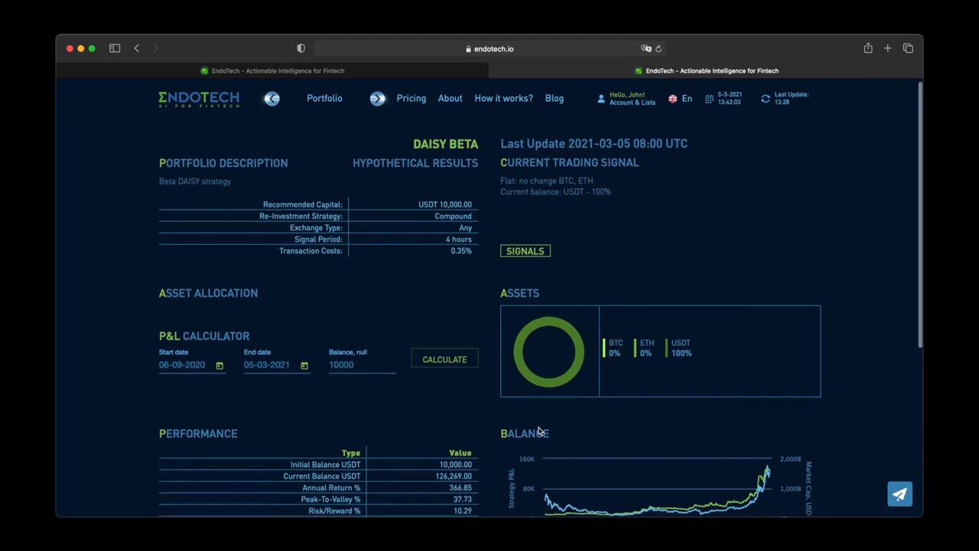
pyautogui.scroll(3)
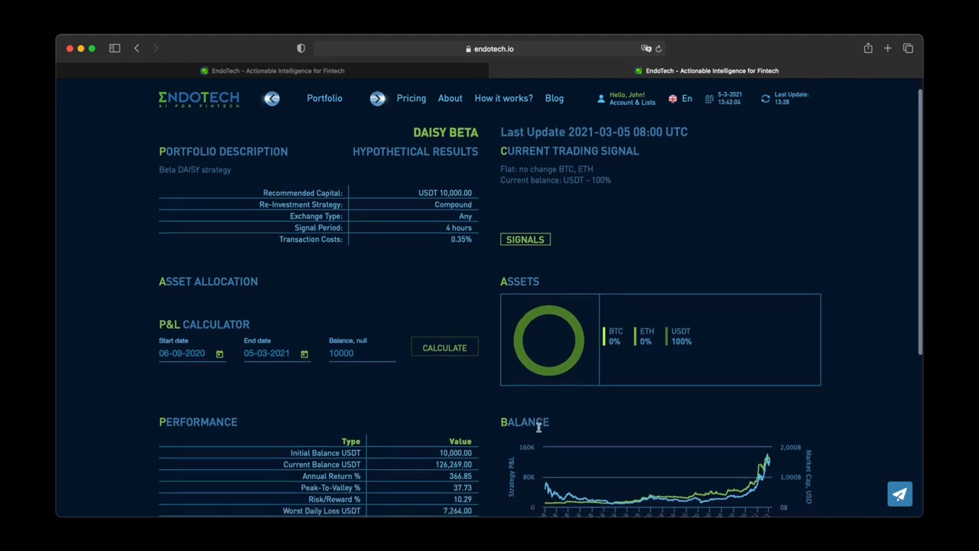